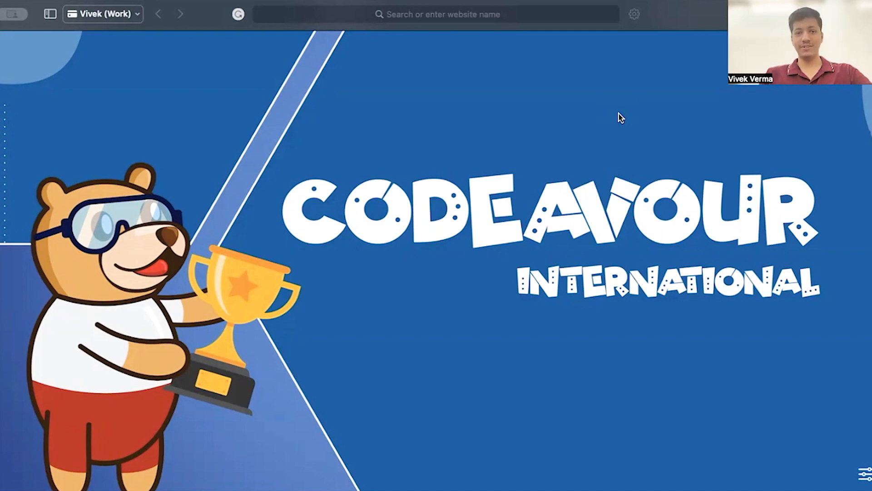
{"action": "mouse_move", "coordinate": [599, 113]}
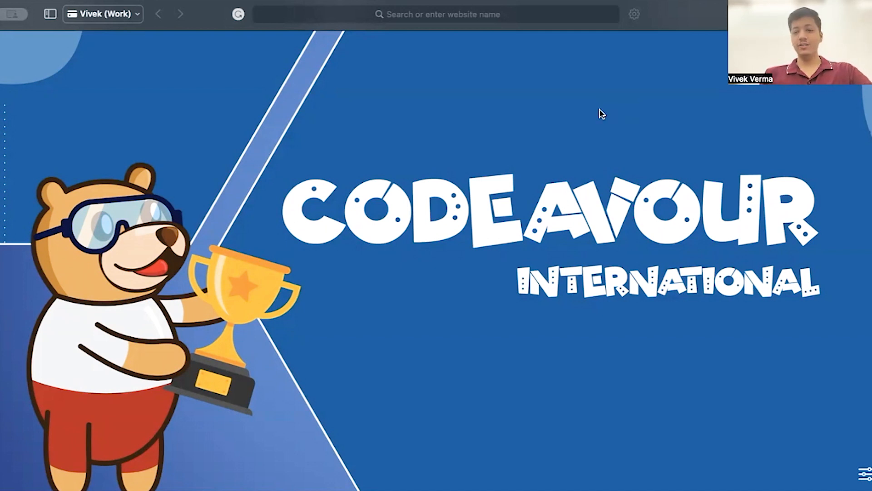
Step: Go to codeavour.org and open the Register in Codeavour 5.0 form
{"action": "type", "text": "codeavour.org"}
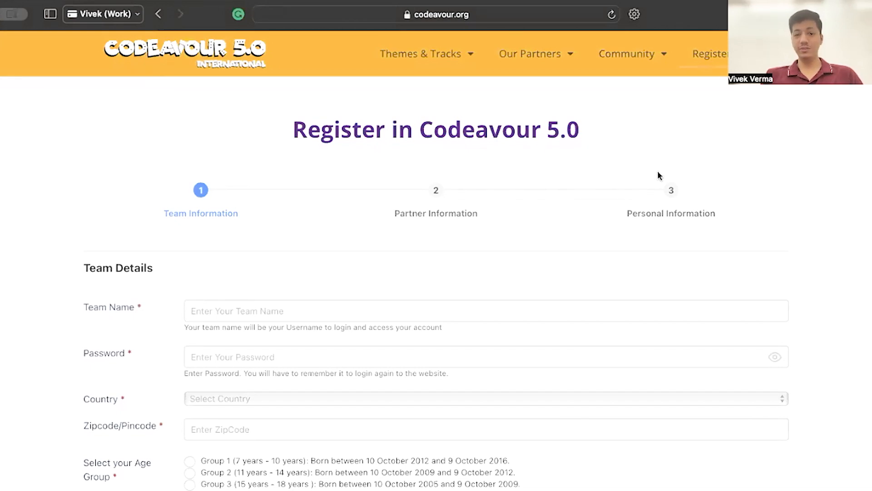
Step: Enter 'Dragon Vivek' as the team name and fill in a password
{"action": "scroll", "scroll_direction": "down", "scroll_amount": 3}
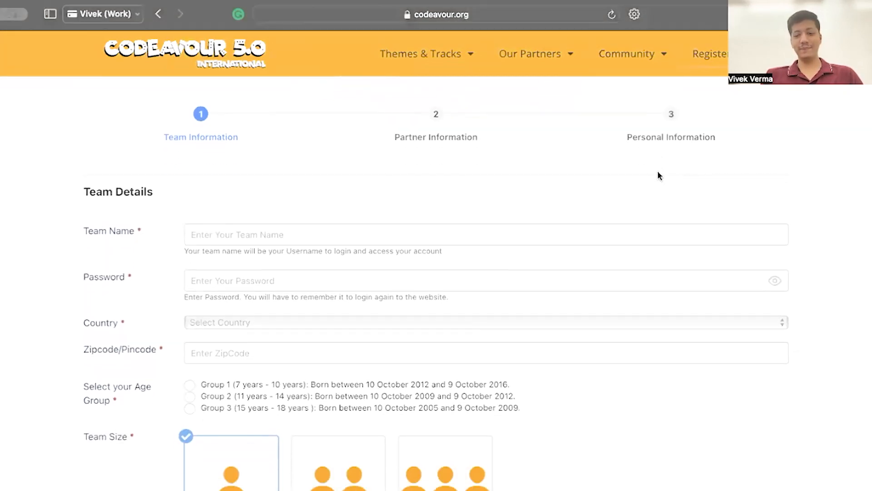
{"action": "type", "text": "Dragon Vivek"}
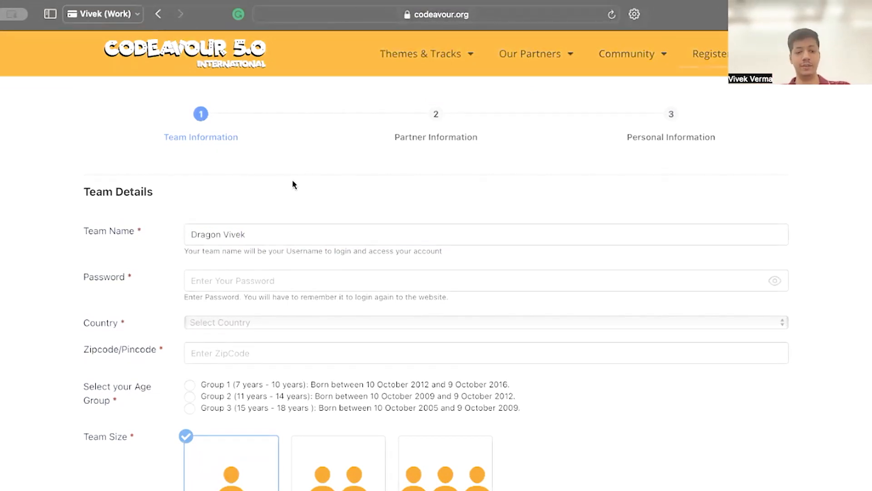
{"action": "scroll", "scroll_direction": "down", "scroll_amount": 3}
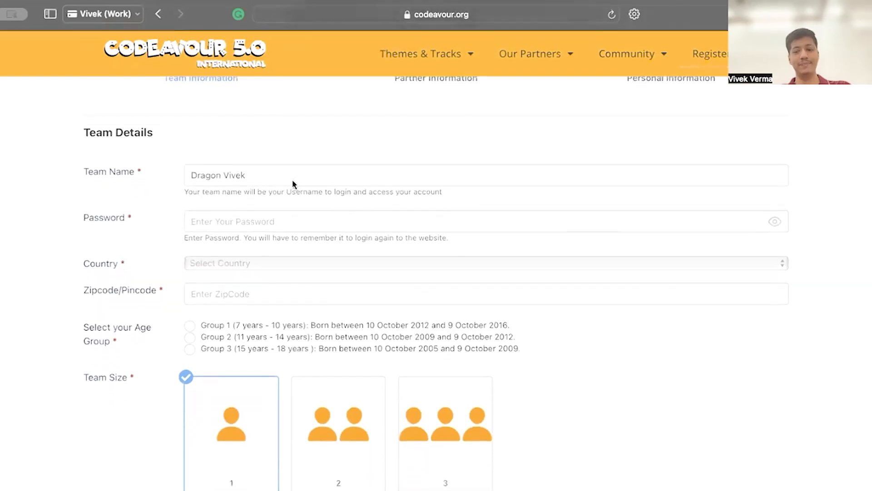
{"action": "scroll", "scroll_direction": "down", "scroll_amount": 3}
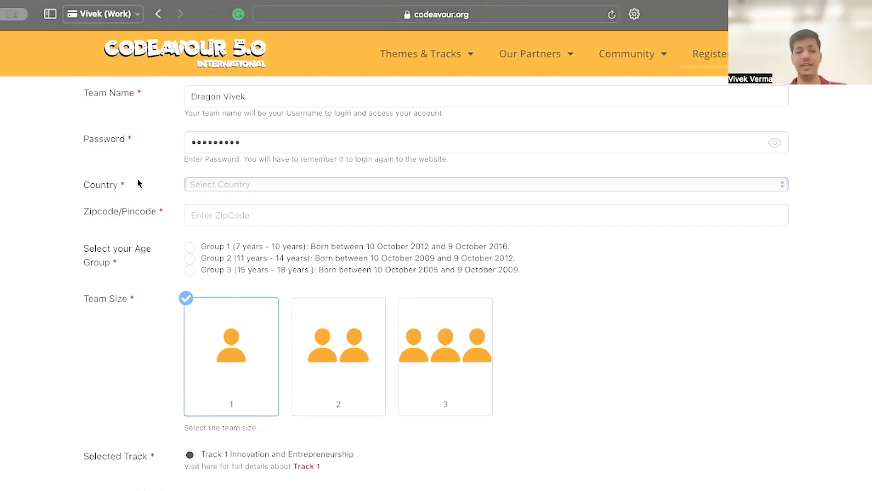
Step: Choose the team's country from the Country dropdown, settling on India
{"action": "left_click", "coordinate": [484, 189]}
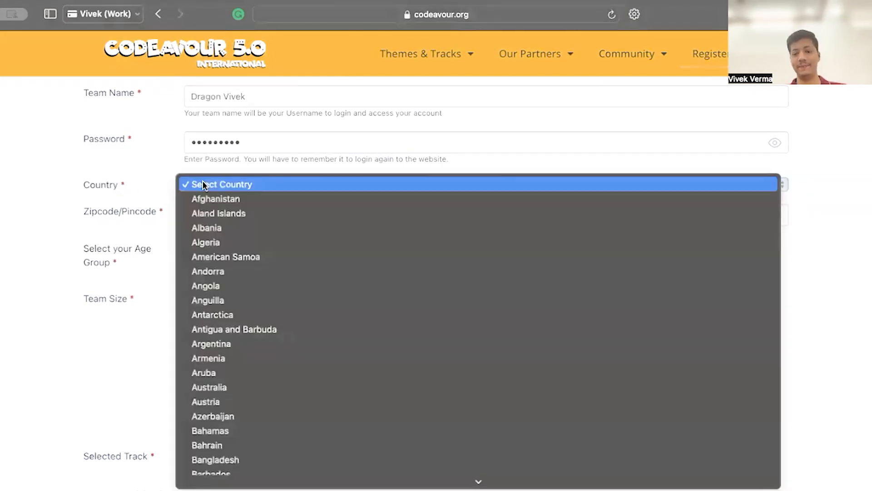
{"action": "mouse_move", "coordinate": [213, 203]}
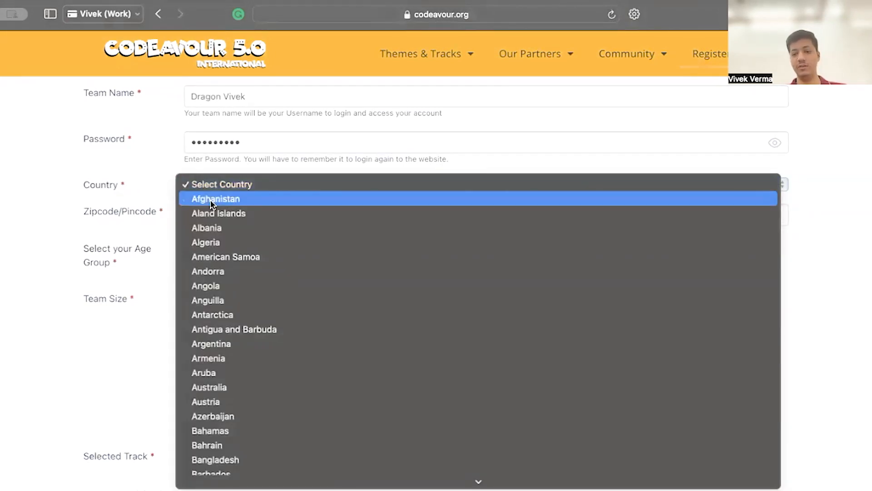
{"action": "left_click", "coordinate": [216, 199]}
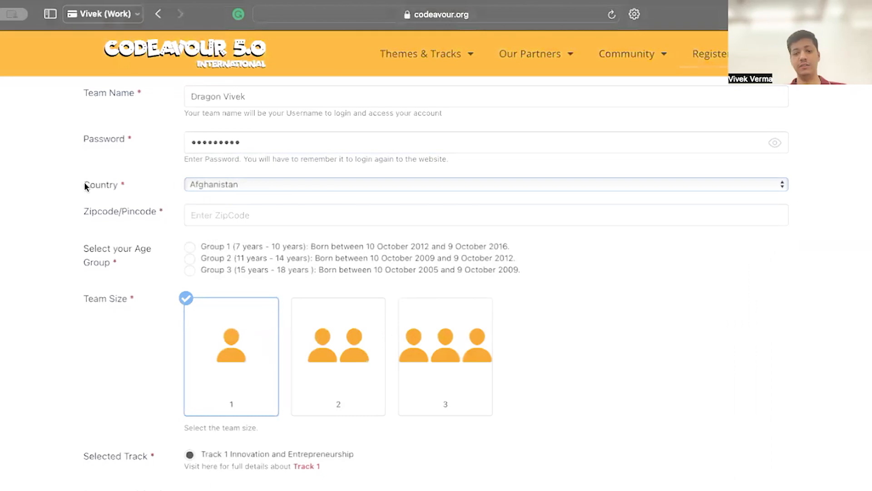
{"action": "left_click", "coordinate": [484, 191]}
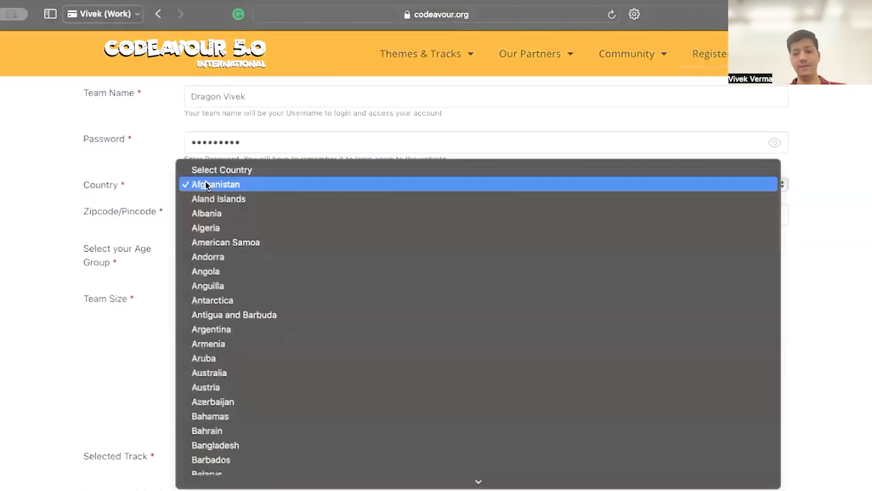
{"action": "scroll", "scroll_direction": "down", "scroll_amount": 3}
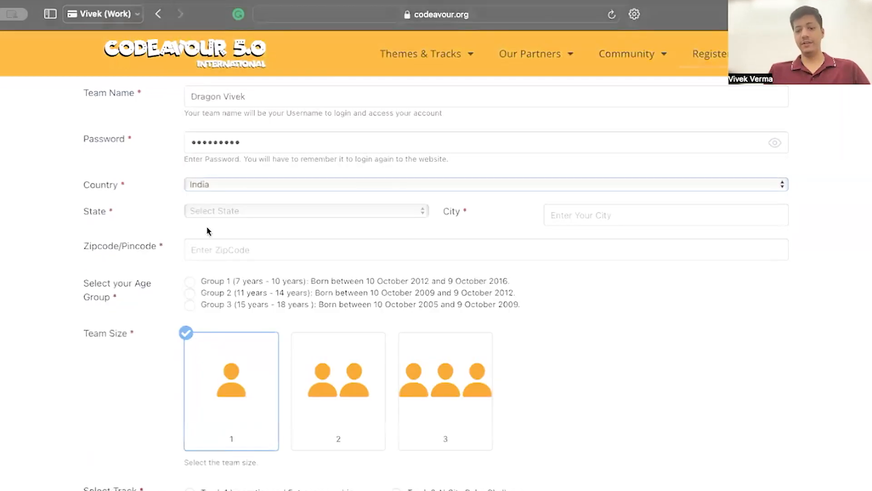
Step: Choose age Group 2, state Delhi, and city New Delhi
{"action": "left_click", "coordinate": [305, 211]}
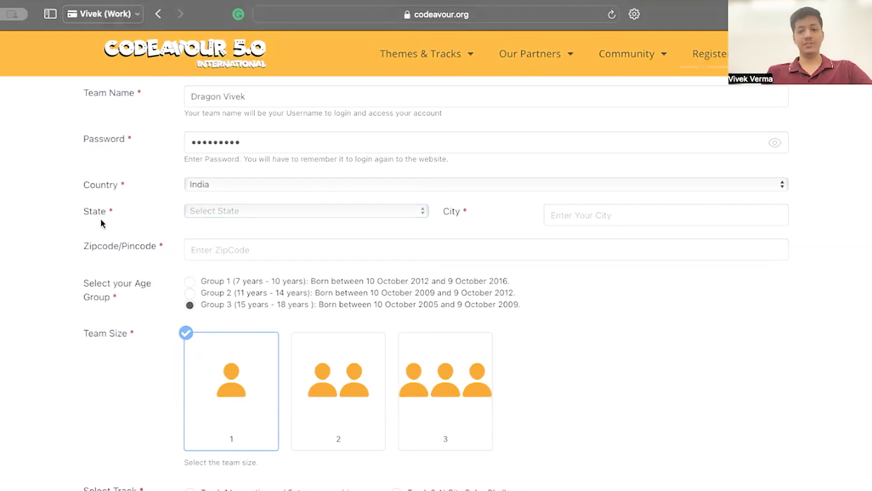
{"action": "left_click", "coordinate": [305, 211]}
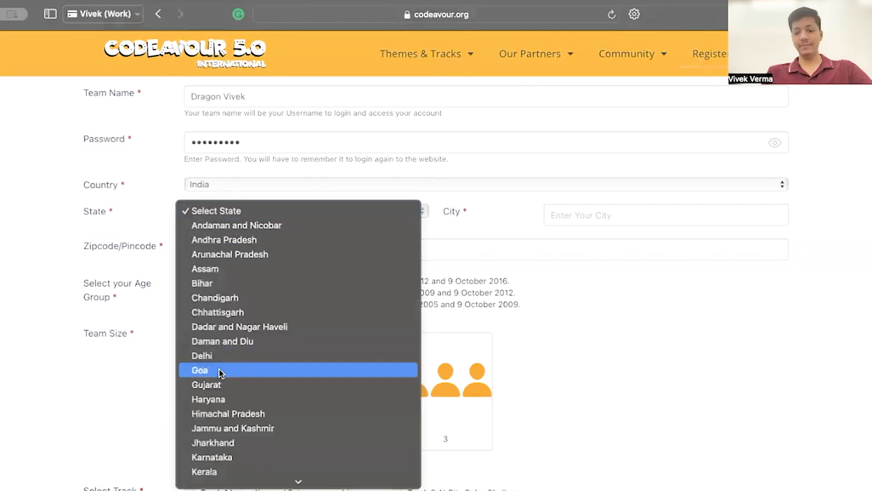
{"action": "left_click", "coordinate": [202, 355]}
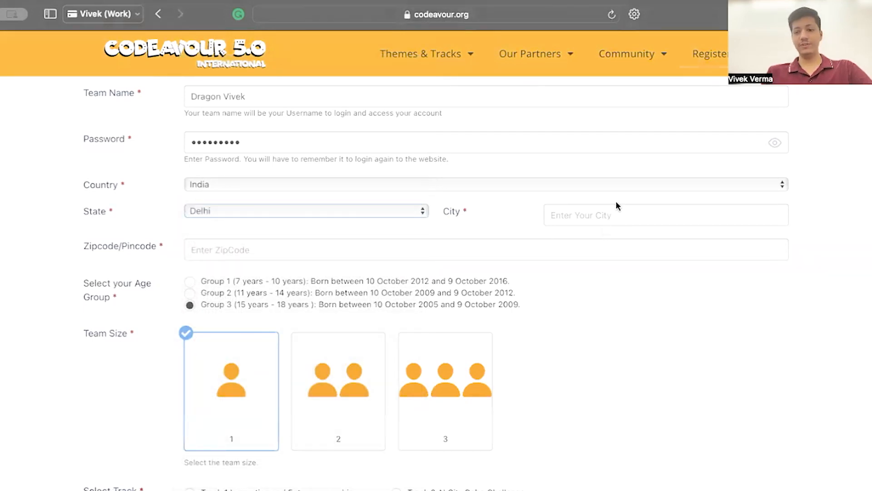
{"action": "type", "text": "New Delhi"}
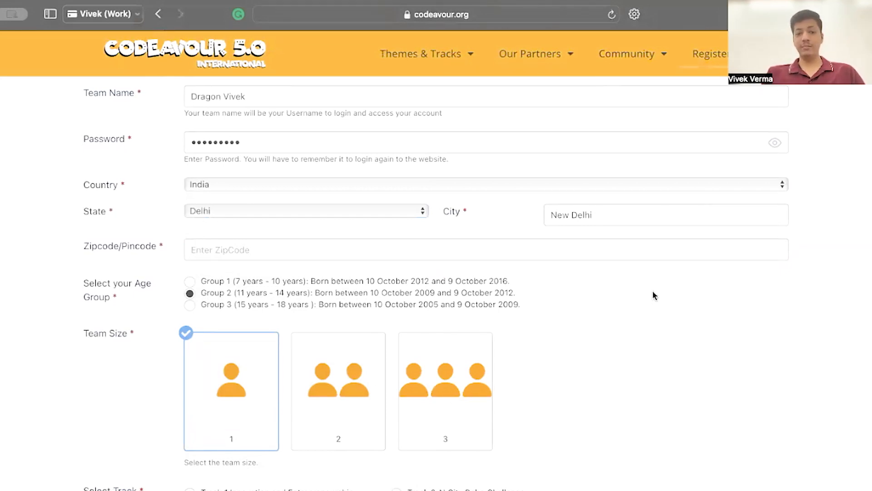
{"action": "mouse_move", "coordinate": [404, 239]}
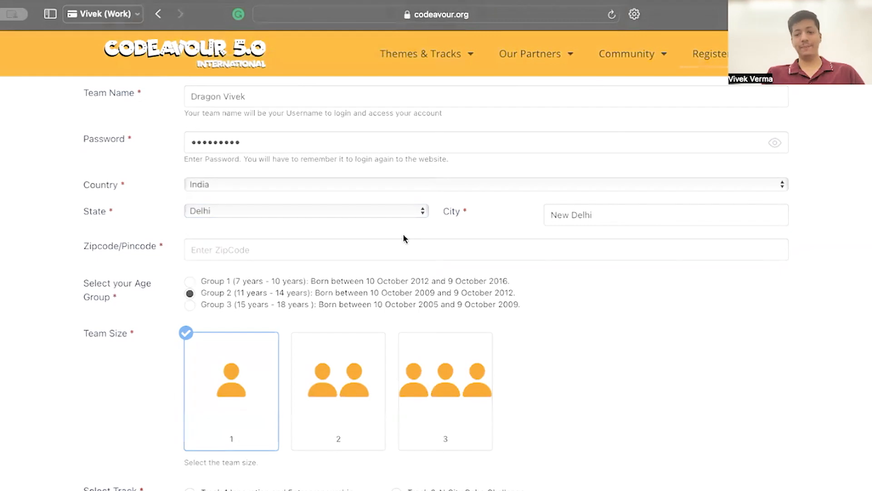
Step: Enter zipcode 1111111 and set the age group to Group 3 (15–18 years)
{"action": "type", "text": "1111111"}
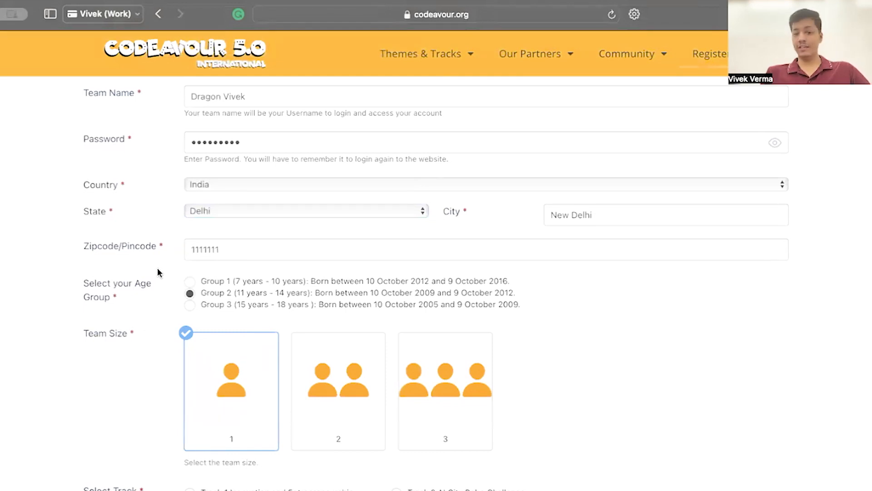
{"action": "left_click", "coordinate": [190, 282]}
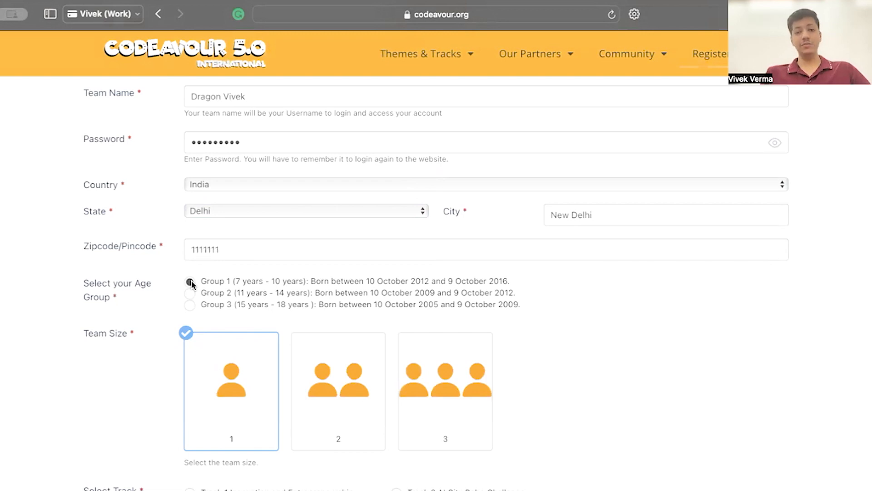
{"action": "left_click", "coordinate": [189, 293]}
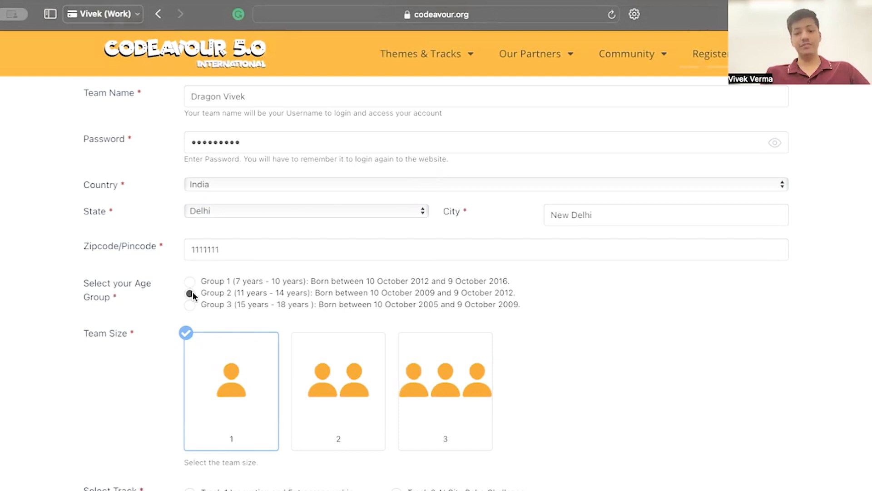
{"action": "left_click", "coordinate": [189, 293]}
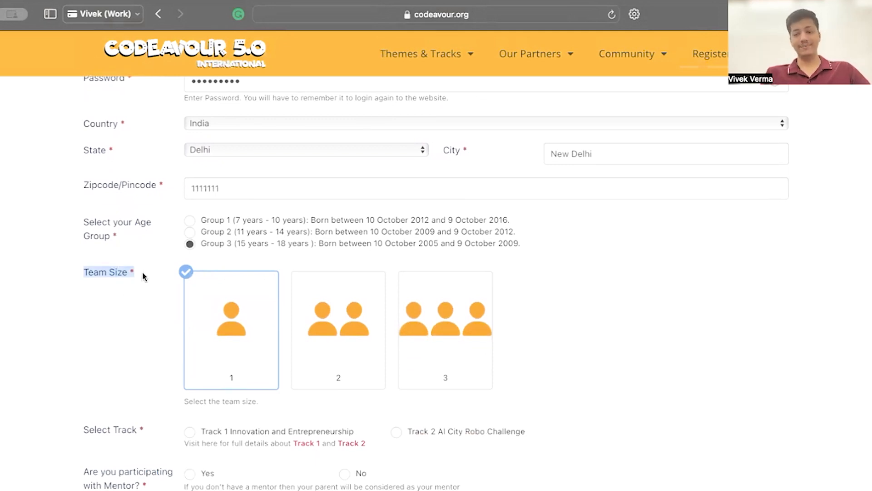
Step: Change the country to Madagascar, leaving Track 1 preselected
{"action": "scroll", "scroll_direction": "down", "scroll_amount": 3}
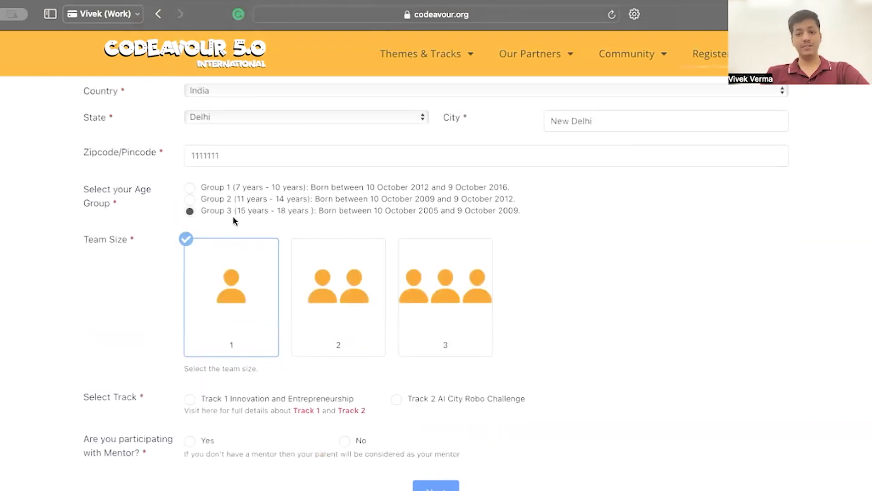
{"action": "mouse_move", "coordinate": [171, 102]}
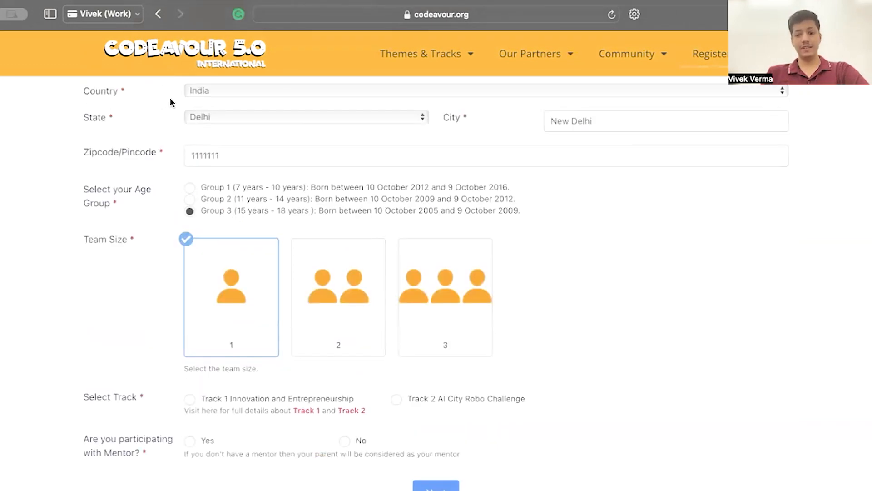
{"action": "mouse_move", "coordinate": [175, 412]}
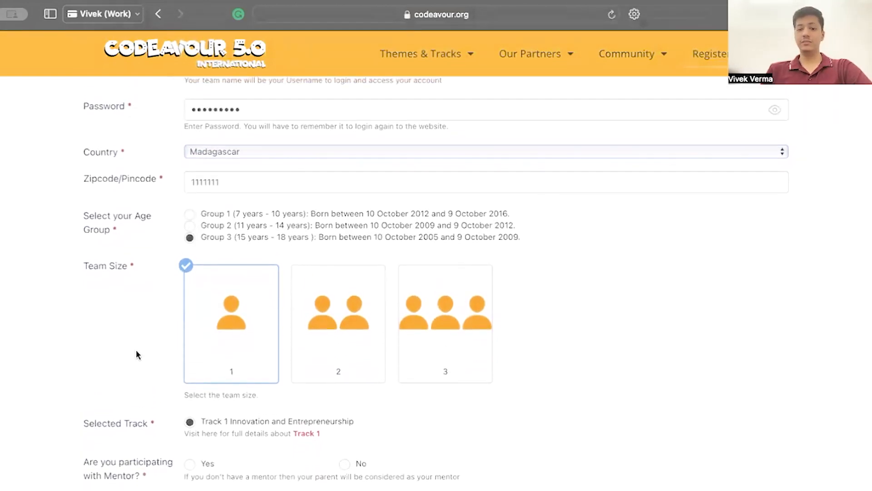
Step: Set team size 1, Track 1 Innovation and Entrepreneurship, mentor Yes, and submit
{"action": "scroll", "scroll_direction": "down", "scroll_amount": 3}
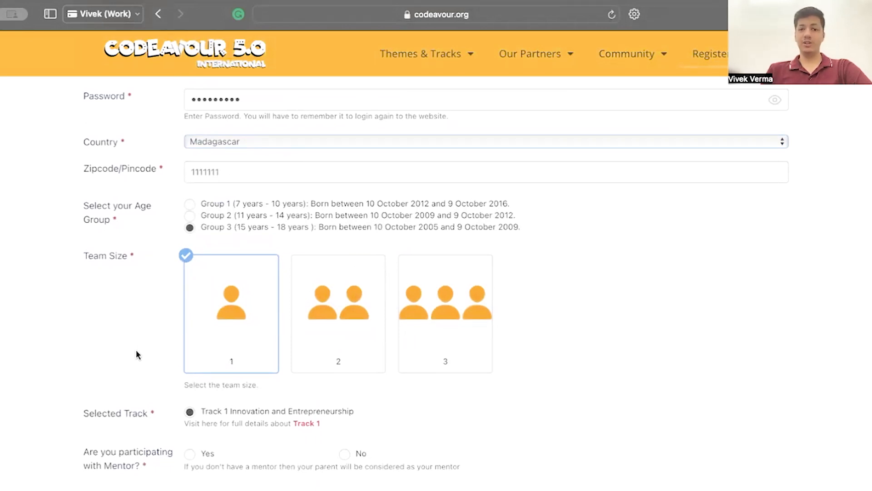
{"action": "scroll", "scroll_direction": "down", "scroll_amount": 3}
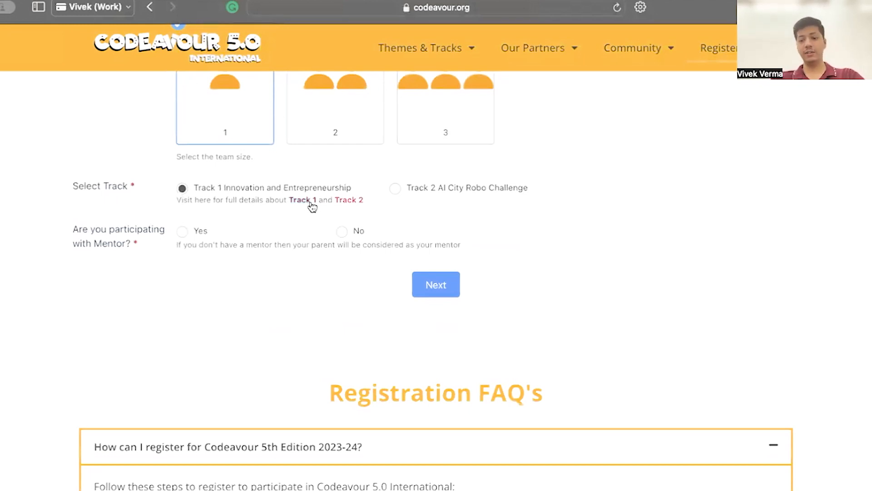
{"action": "mouse_move", "coordinate": [305, 208]}
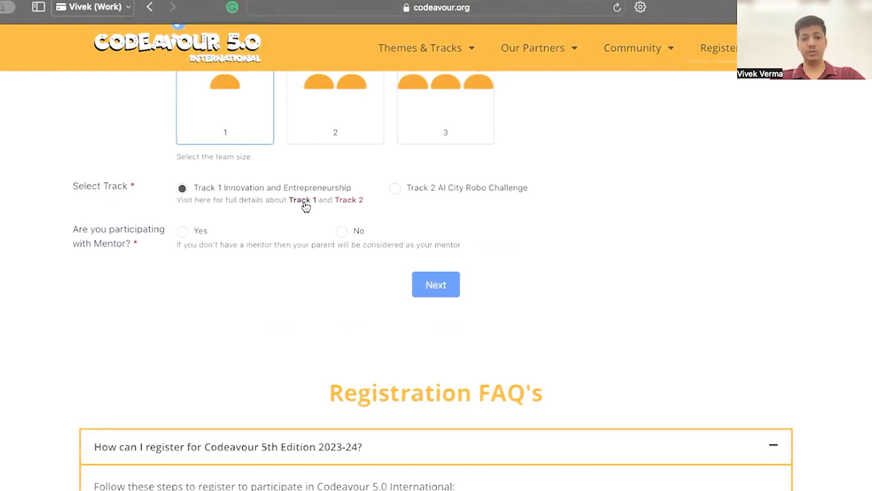
{"action": "mouse_move", "coordinate": [355, 204]}
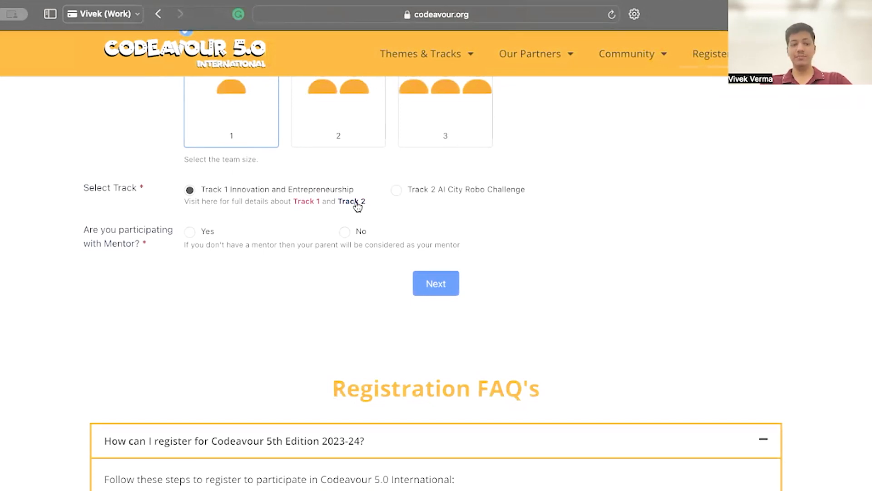
{"action": "left_click", "coordinate": [190, 232]}
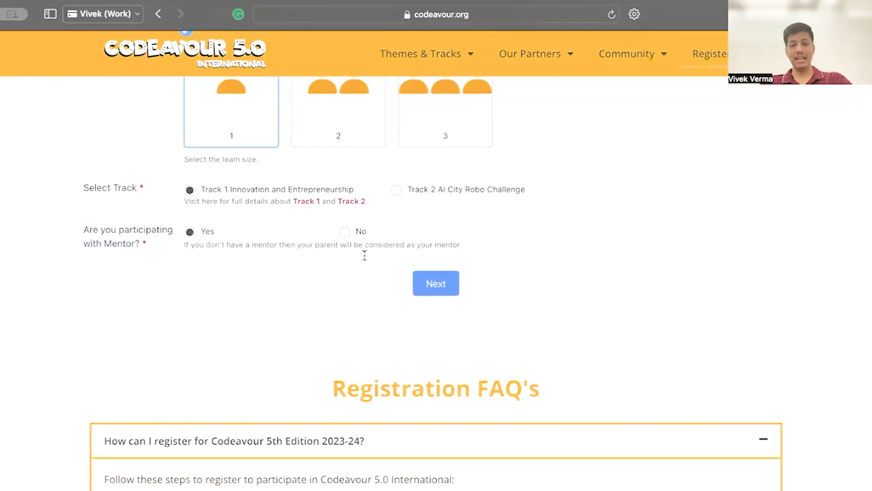
{"action": "left_click", "coordinate": [436, 284]}
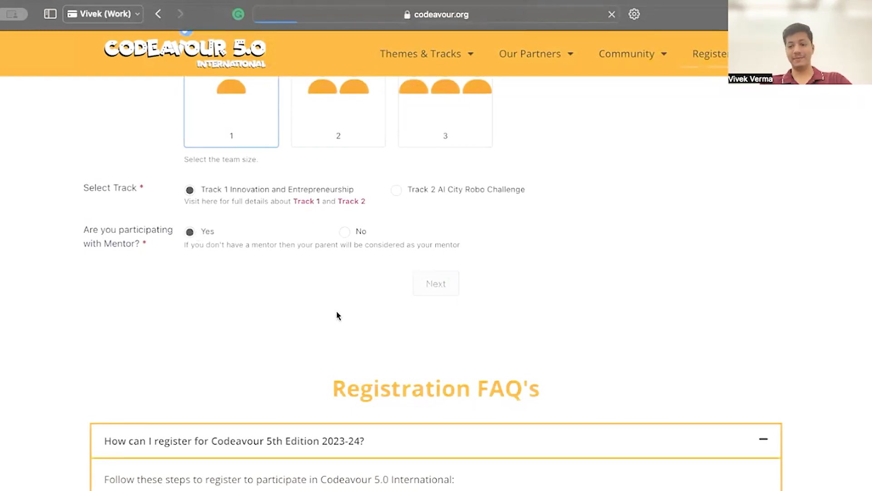
{"action": "left_click", "coordinate": [436, 284]}
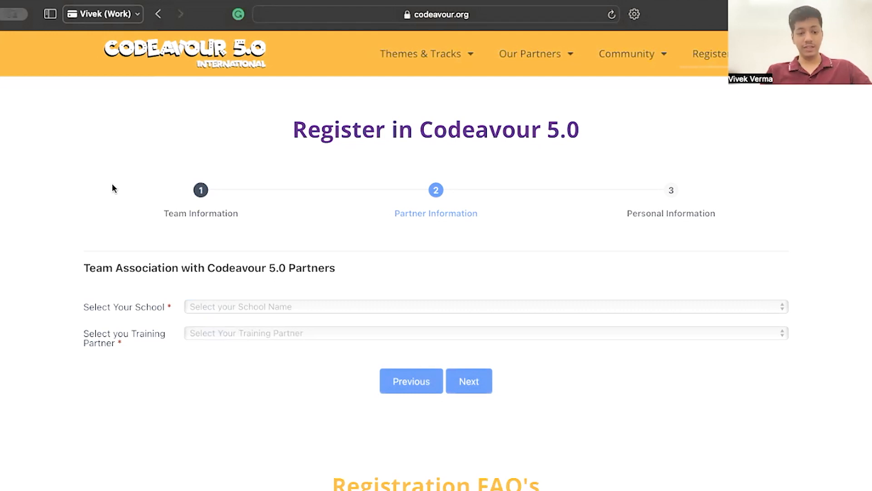
{"action": "mouse_move", "coordinate": [215, 284]}
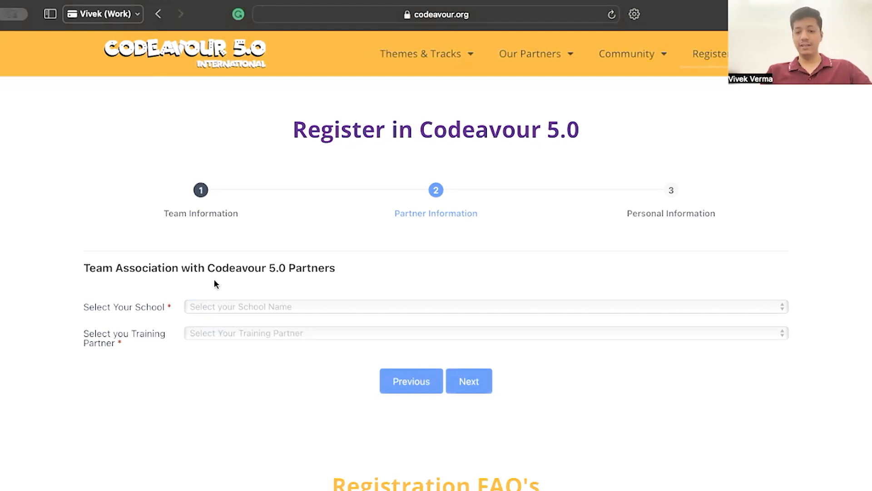
Step: Choose school Other named 'STEM School' and training partner STEMpedia, then continue
{"action": "left_click", "coordinate": [483, 313]}
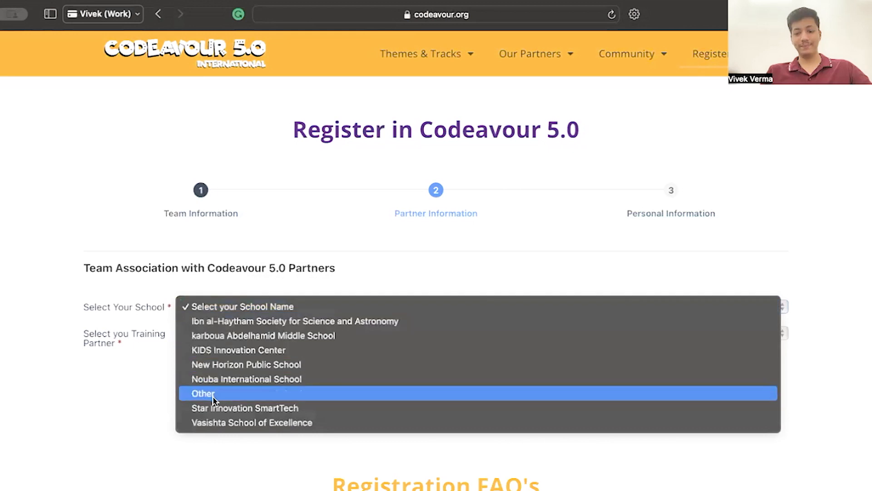
{"action": "left_click", "coordinate": [203, 394]}
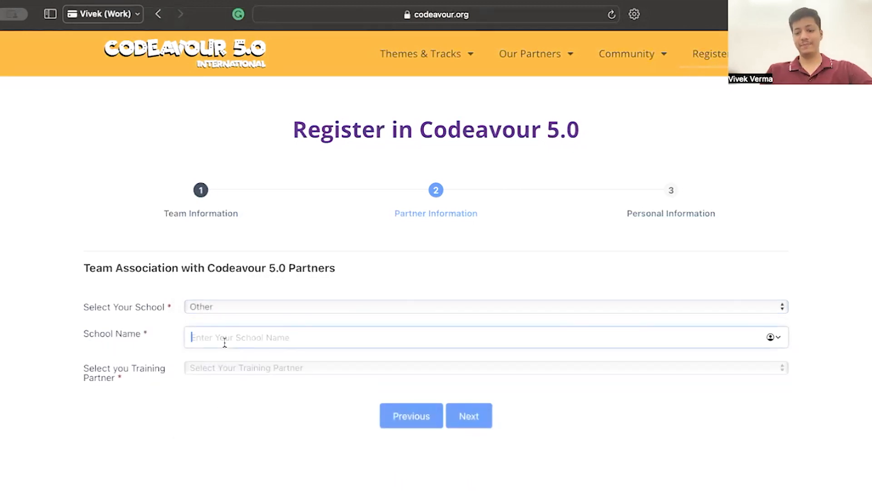
{"action": "type", "text": "STEM School"}
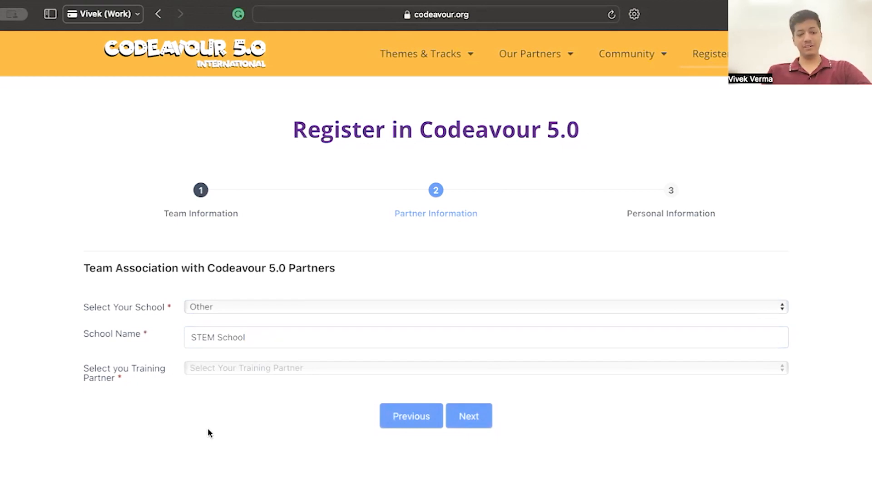
{"action": "left_click", "coordinate": [484, 353]}
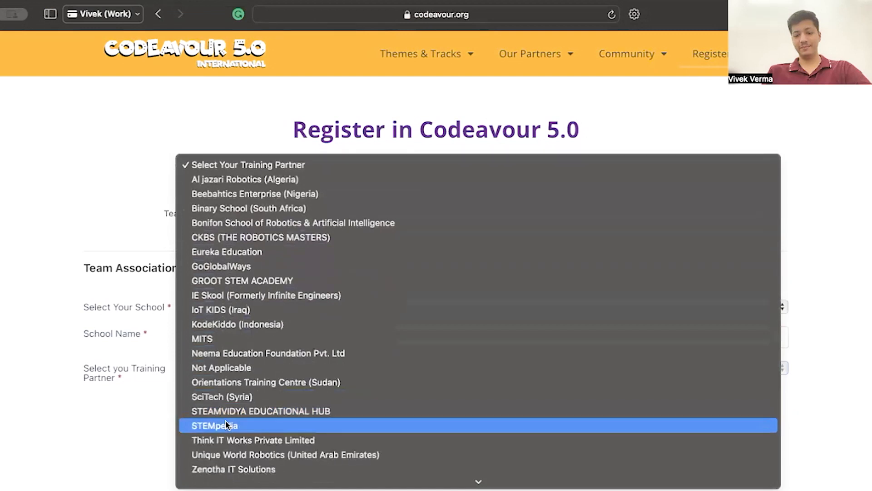
{"action": "left_click", "coordinate": [217, 425]}
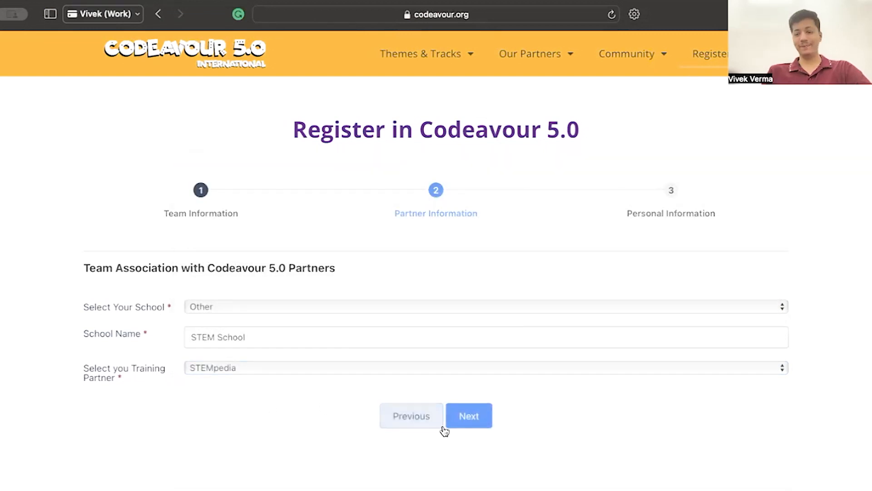
{"action": "left_click", "coordinate": [469, 415]}
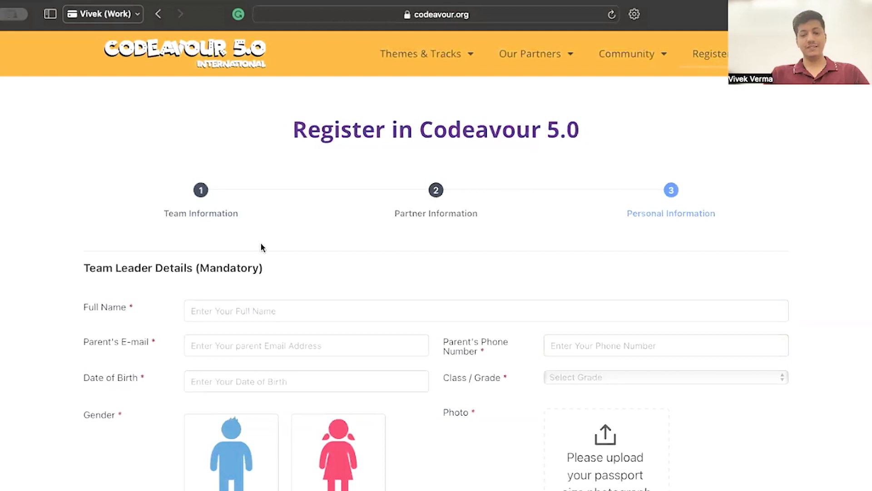
{"action": "double_click", "coordinate": [141, 268]}
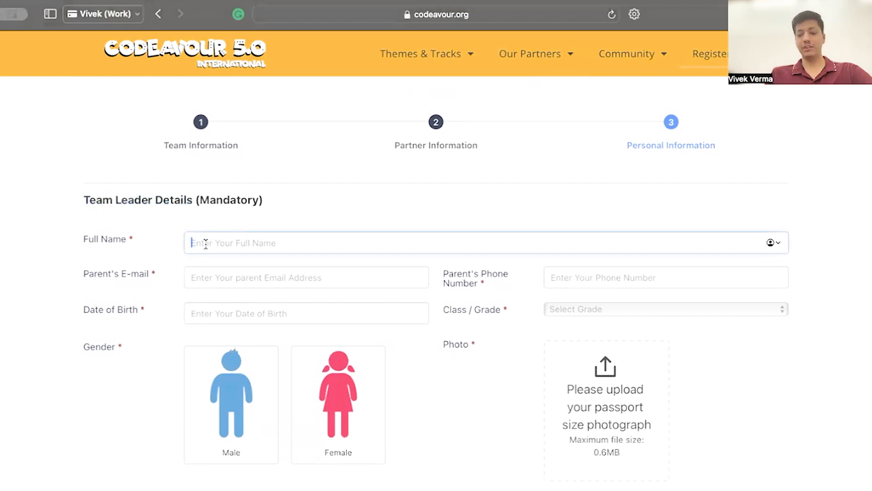
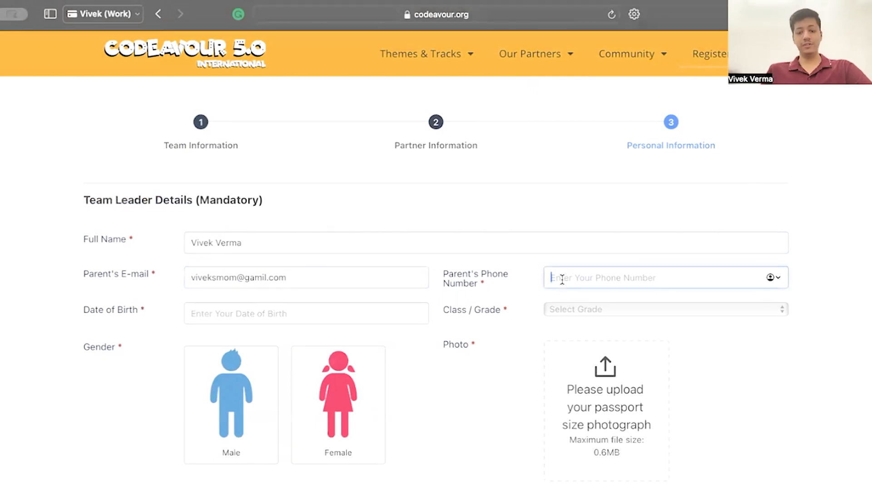
{"action": "type", "text": "1234567890"}
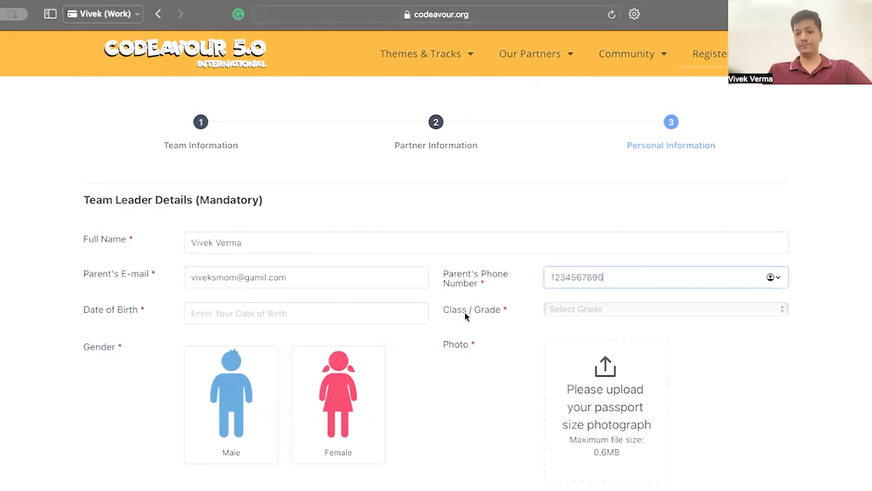
Step: Set the date of birth to 08/17/2005 and Class/Grade to 12
{"action": "left_click", "coordinate": [306, 313]}
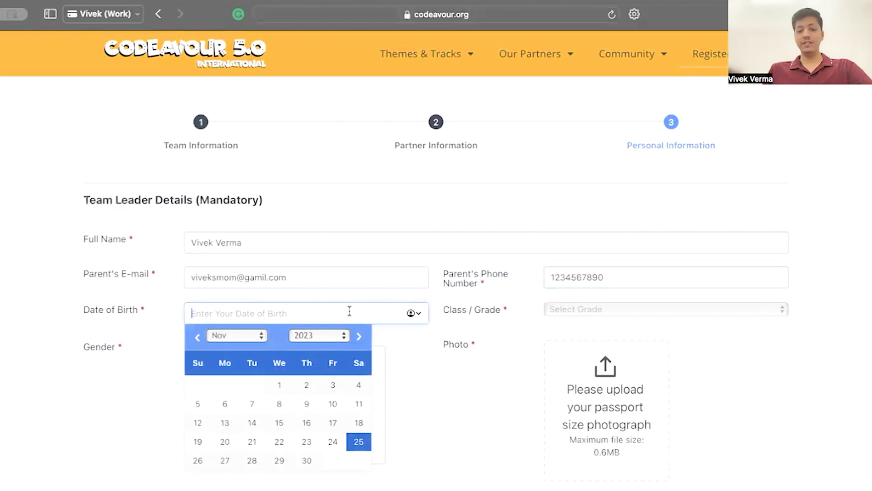
{"action": "left_click", "coordinate": [236, 335]}
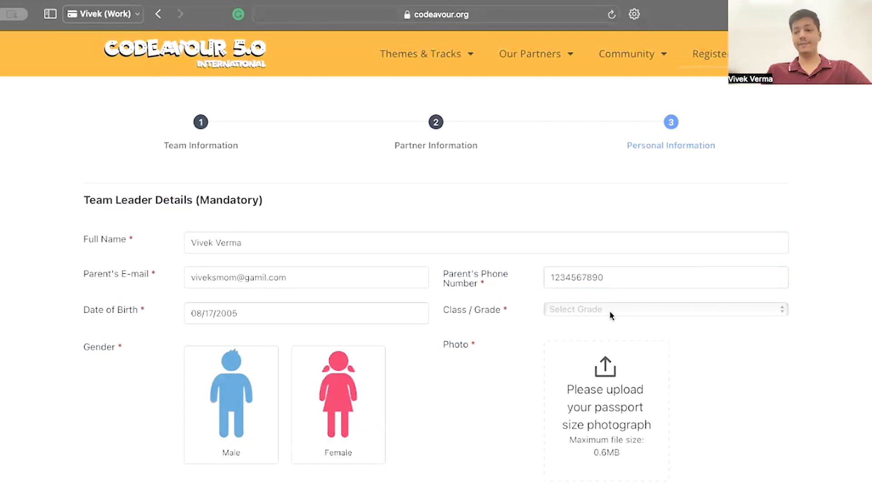
{"action": "left_click", "coordinate": [665, 309]}
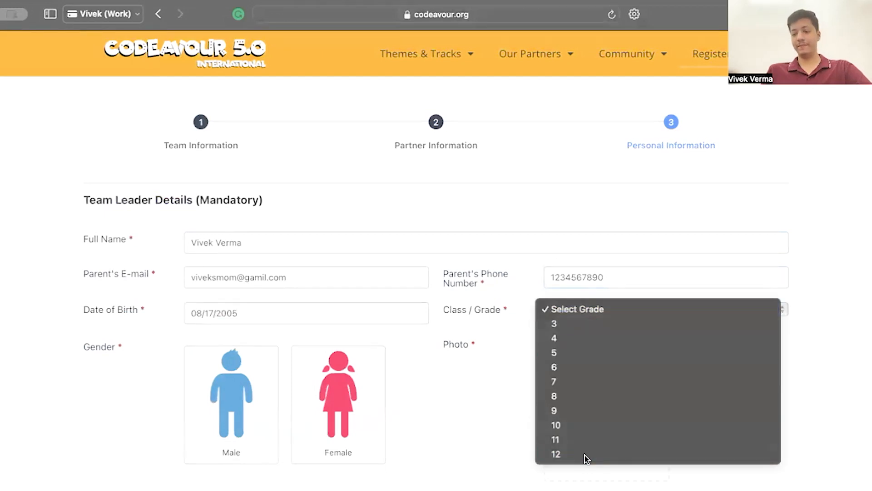
{"action": "left_click", "coordinate": [555, 454]}
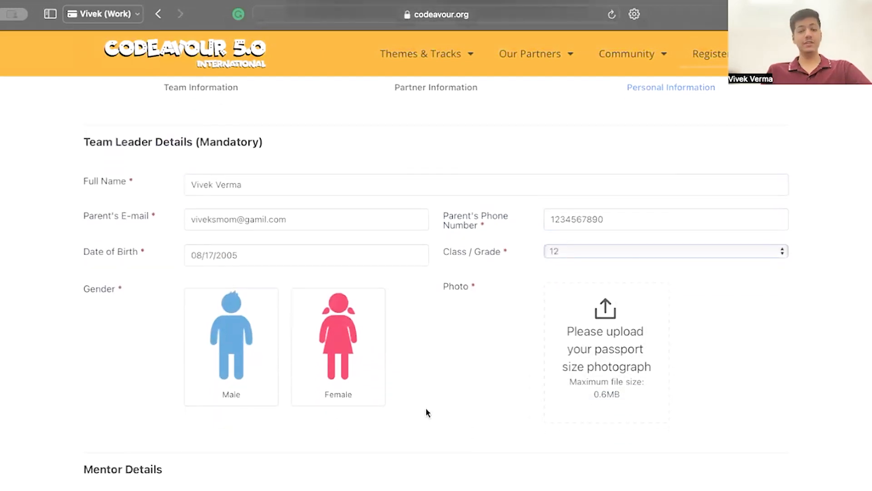
{"action": "left_click", "coordinate": [231, 350]}
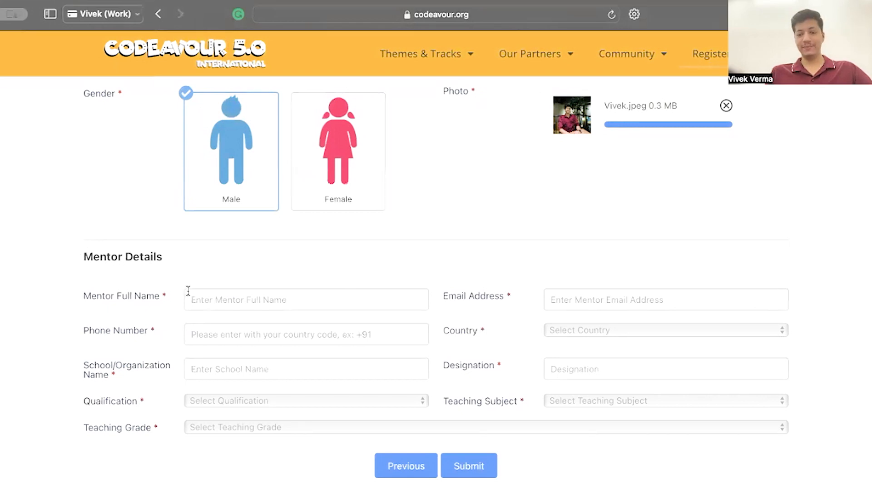
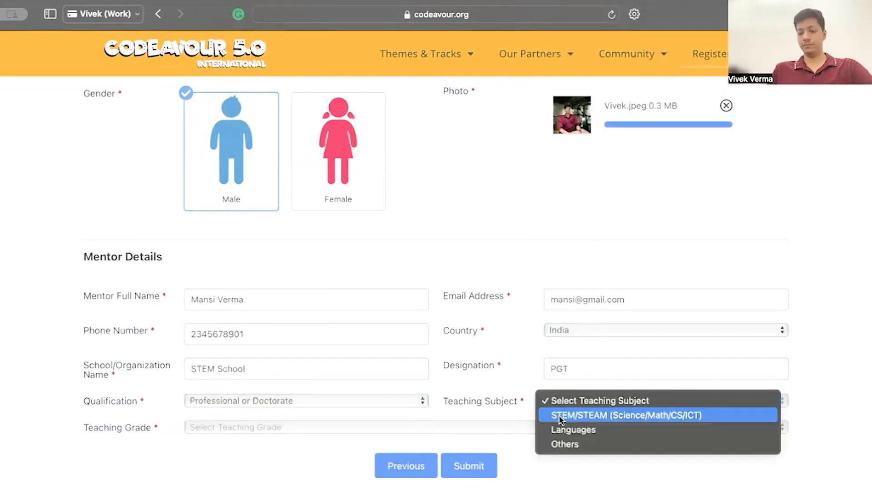
{"action": "left_click", "coordinate": [634, 414]}
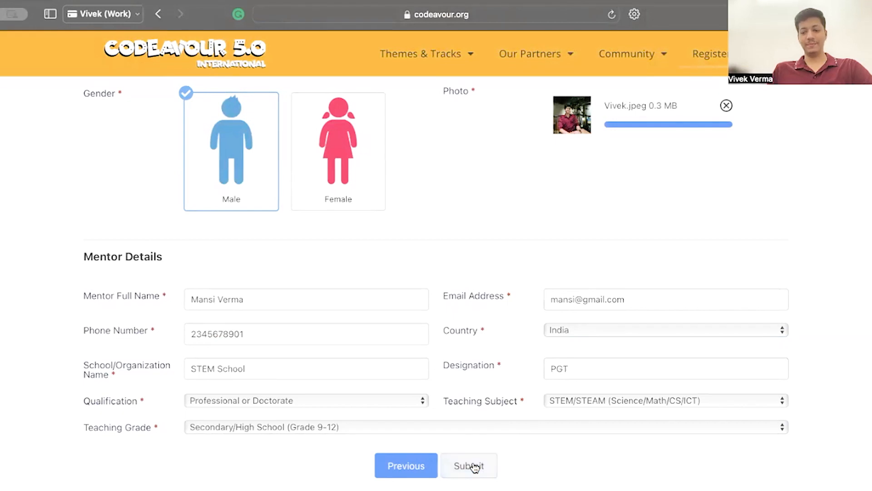
{"action": "left_click", "coordinate": [469, 465]}
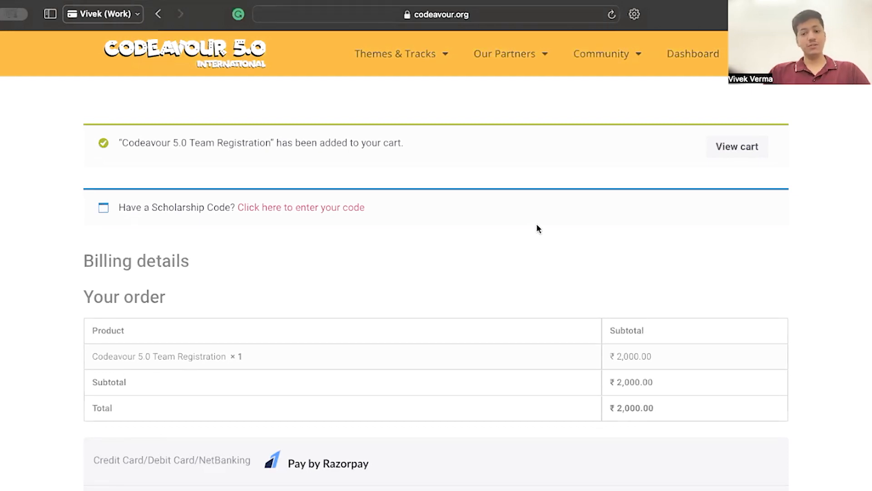
{"action": "mouse_move", "coordinate": [354, 210]}
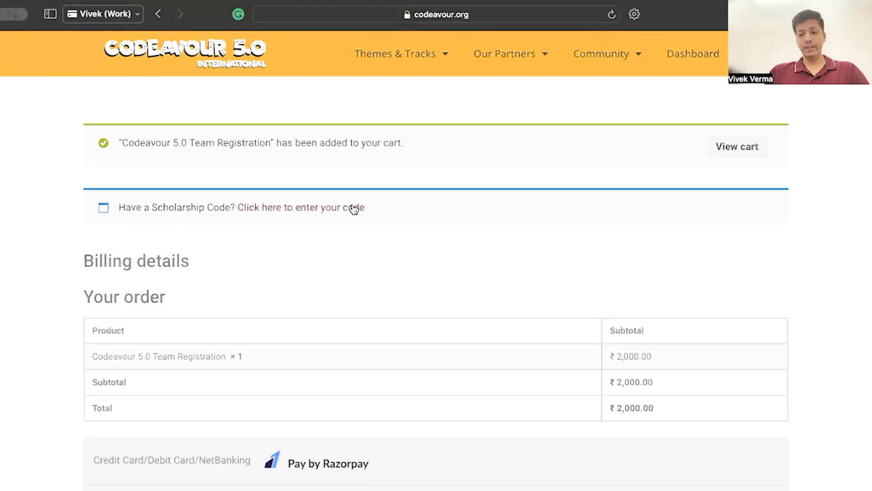
{"action": "mouse_move", "coordinate": [333, 240]}
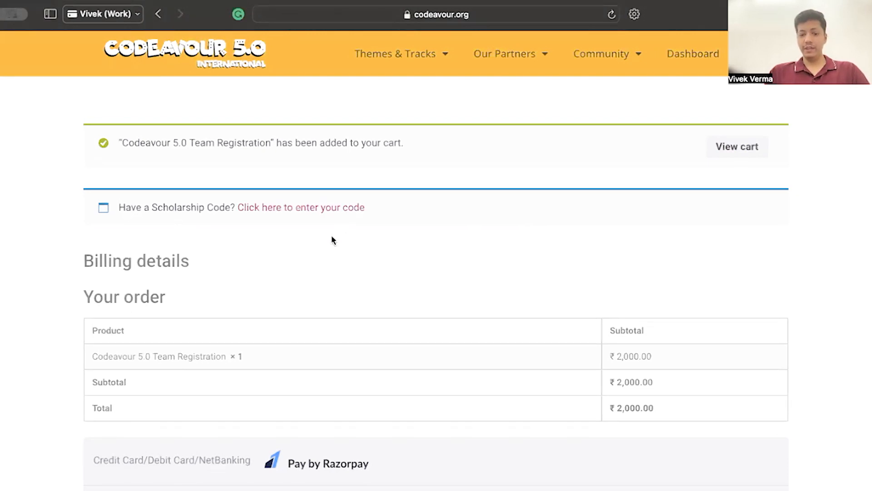
Step: Accept the terms and conditions and place the Team Registration order
{"action": "scroll", "scroll_direction": "down", "scroll_amount": 3}
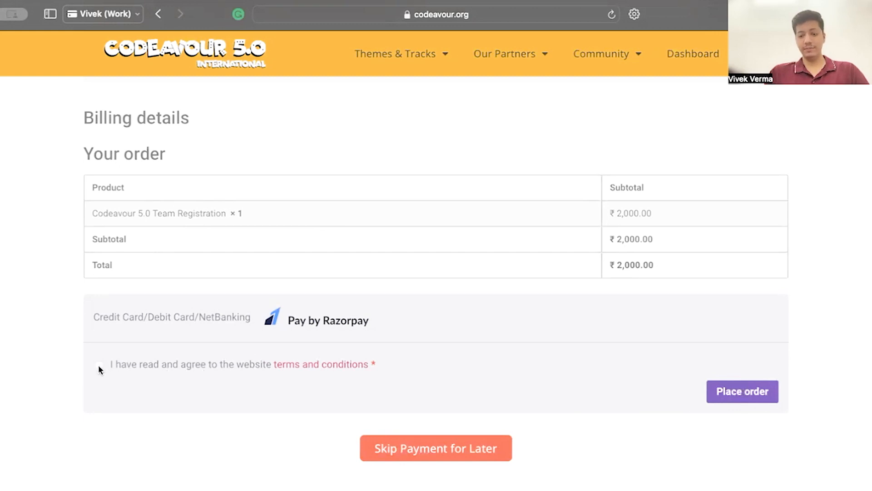
{"action": "left_click", "coordinate": [99, 365]}
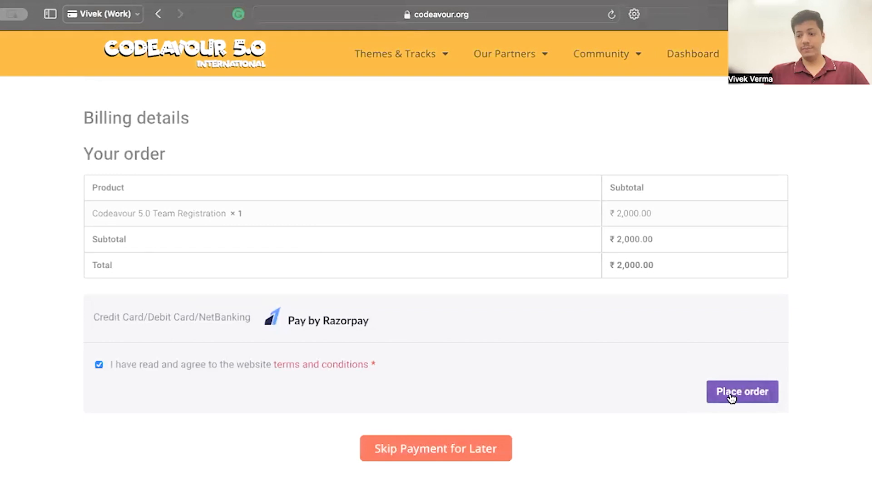
{"action": "left_click", "coordinate": [742, 392]}
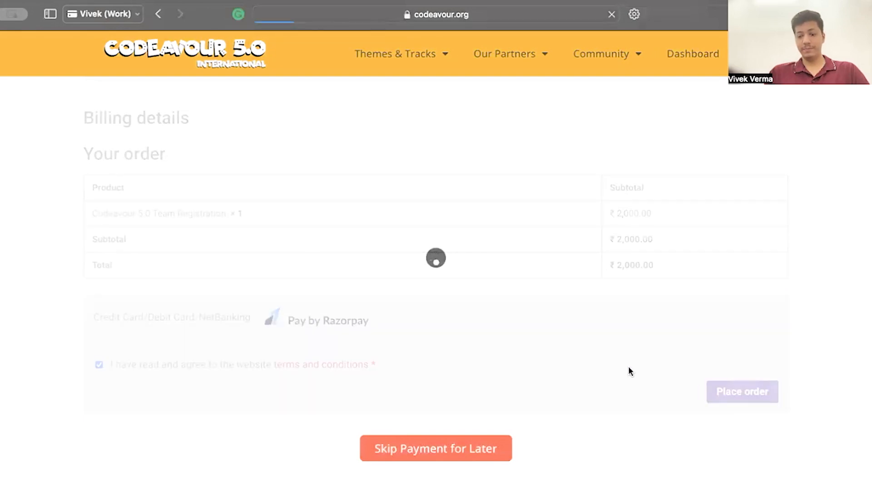